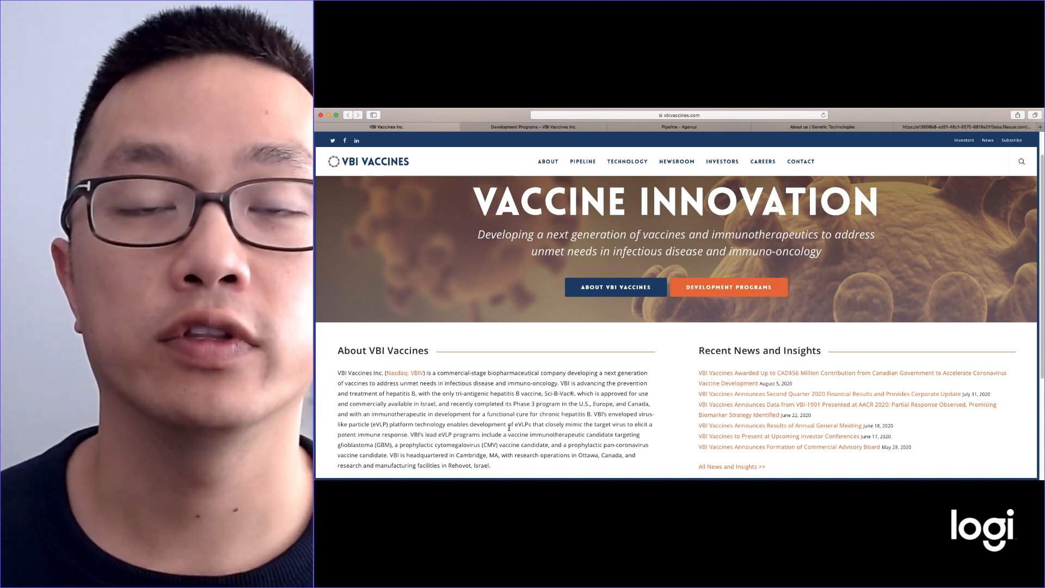
pyautogui.moveTo(673, 434)
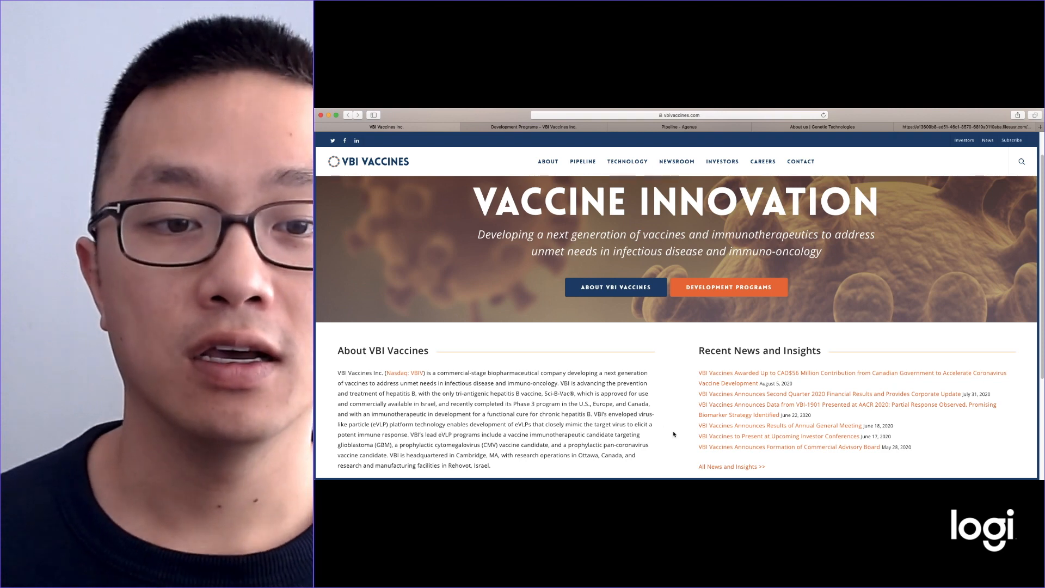
# - Switch to VBI Vaccines' Development Programs tab to view the infectious disease pipeline chart
pyautogui.scroll(-3)
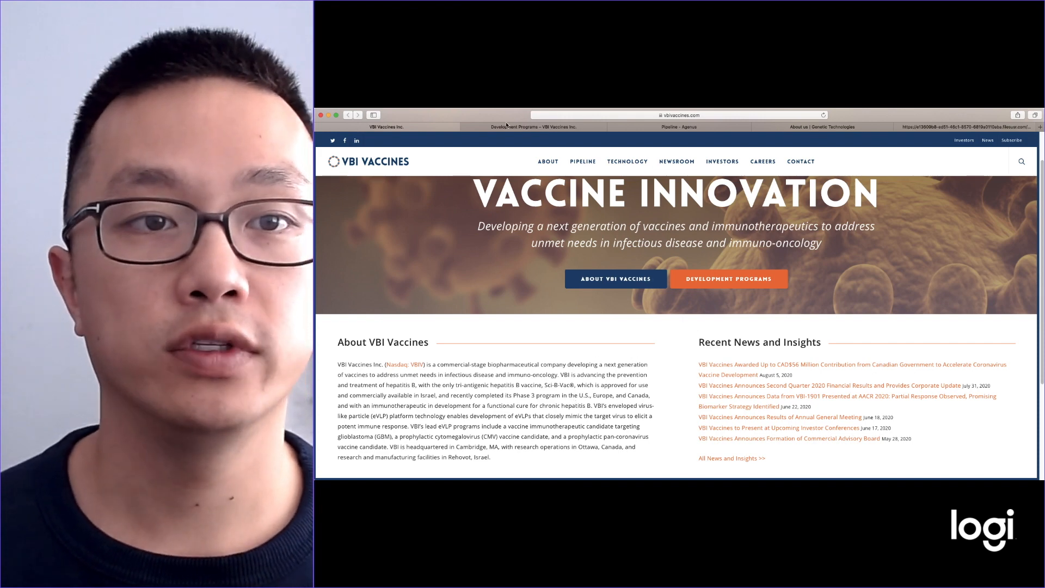
pyautogui.click(729, 279)
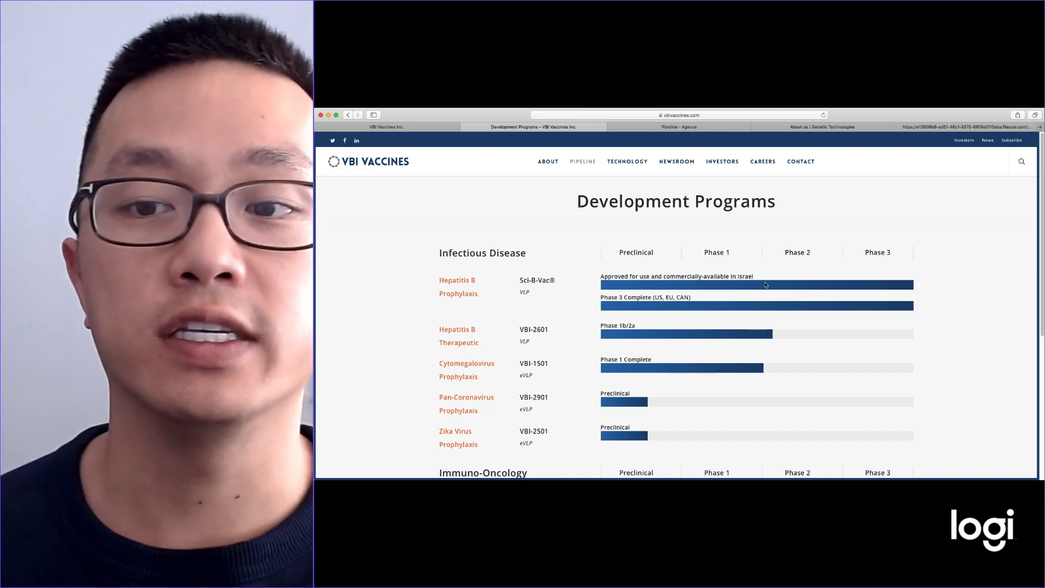
pyautogui.moveTo(605, 305)
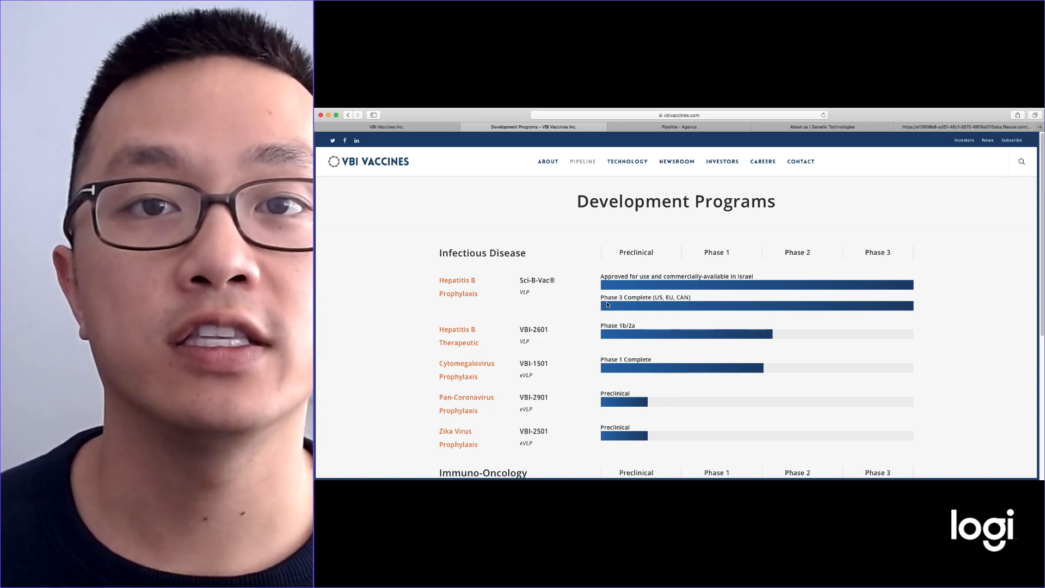
pyautogui.moveTo(924, 314)
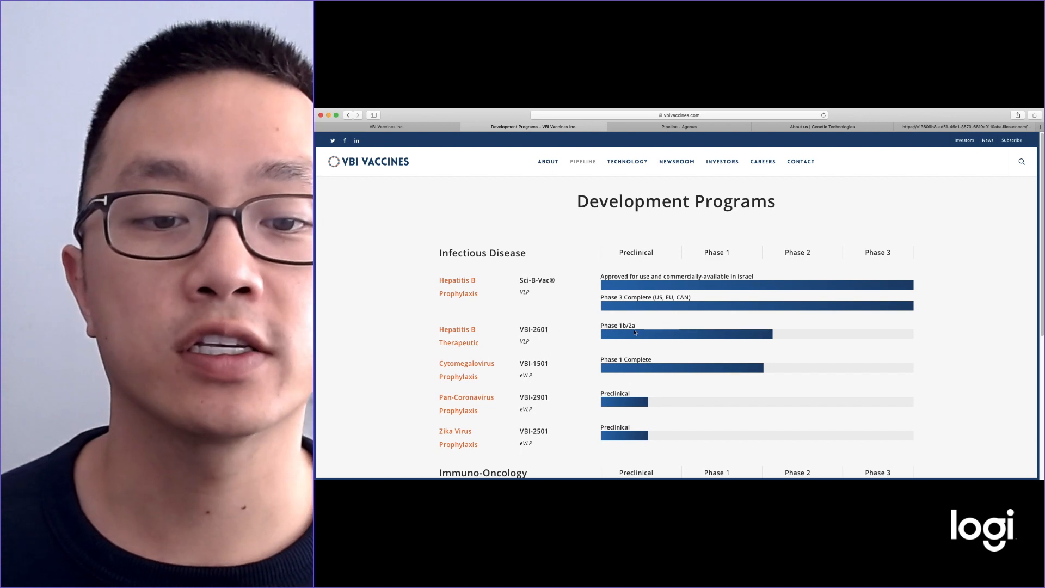
pyautogui.moveTo(801, 327)
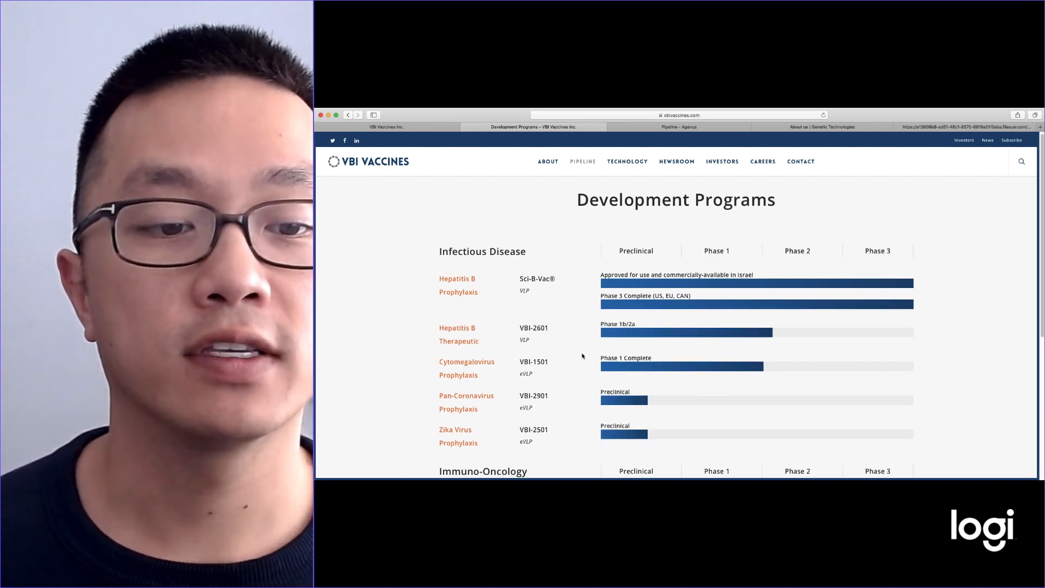
pyautogui.moveTo(556, 367)
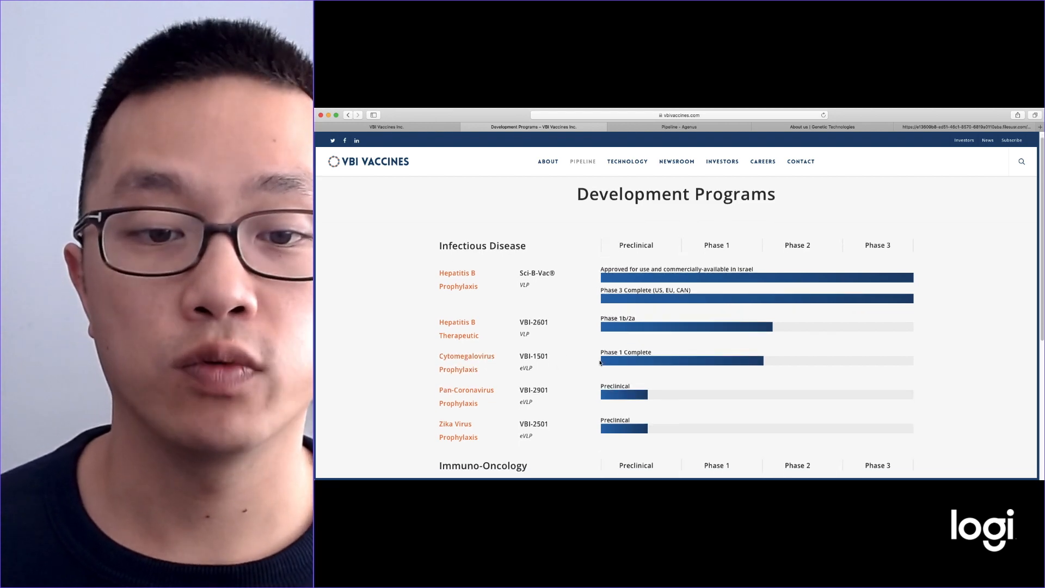
pyautogui.moveTo(771, 360)
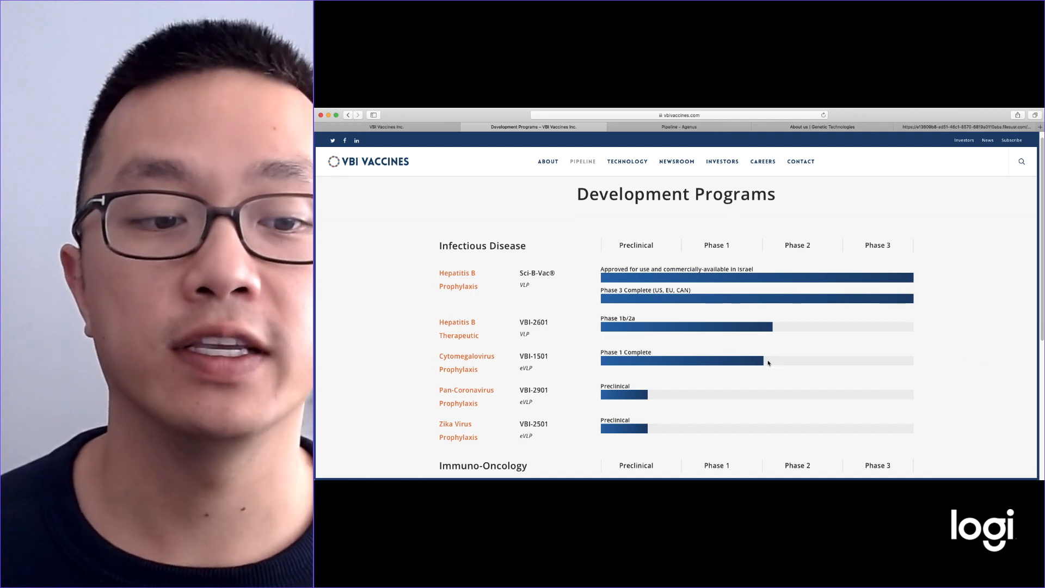
pyautogui.scroll(-3)
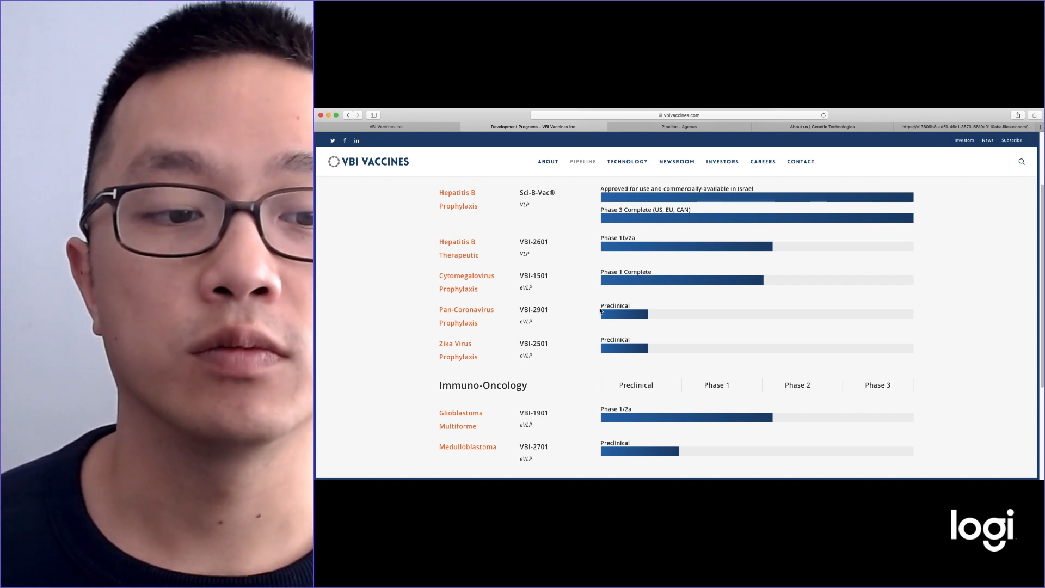
pyautogui.moveTo(577, 342)
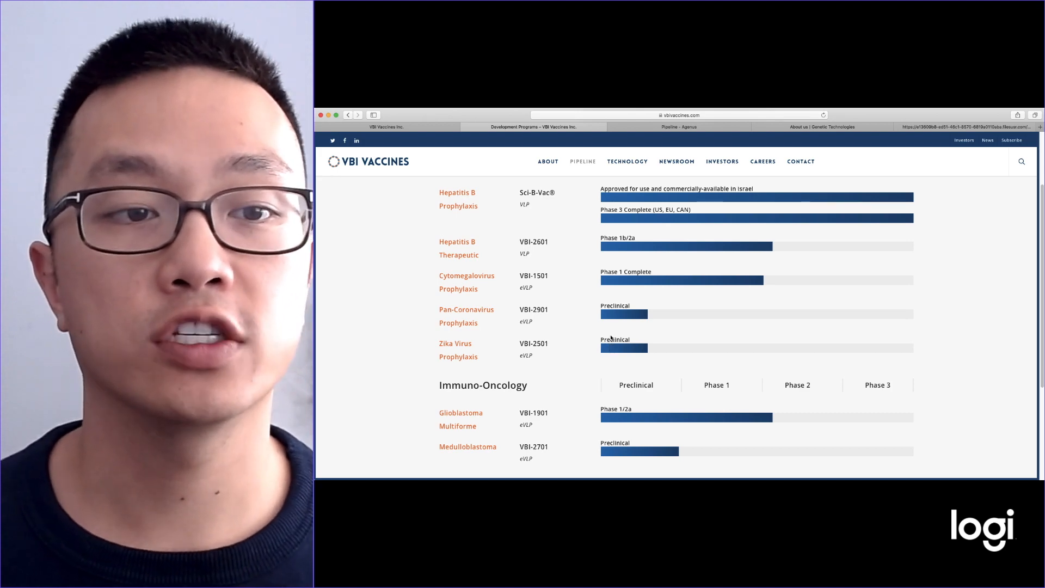
pyautogui.scroll(3)
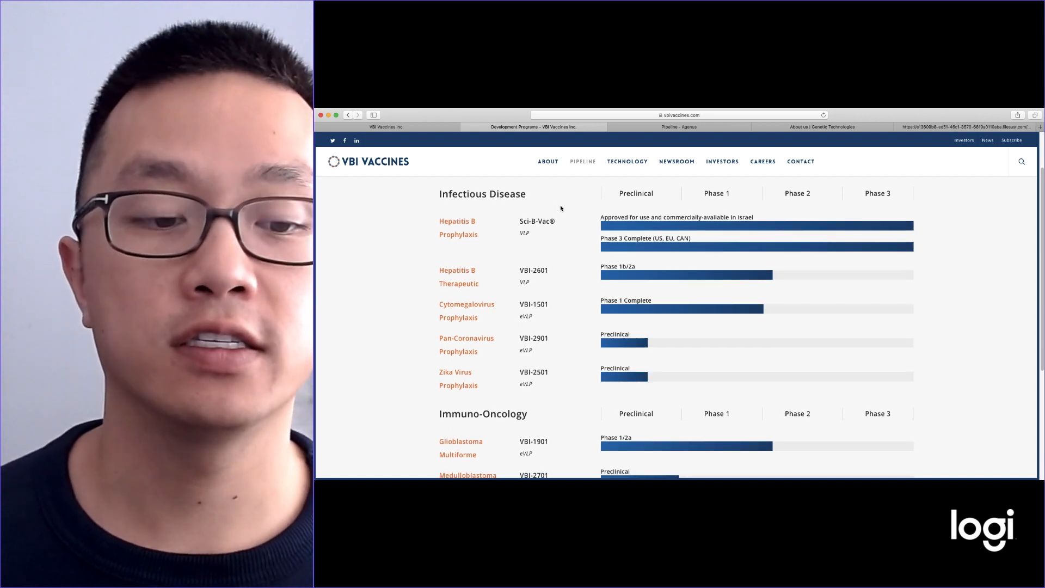
pyautogui.scroll(-3)
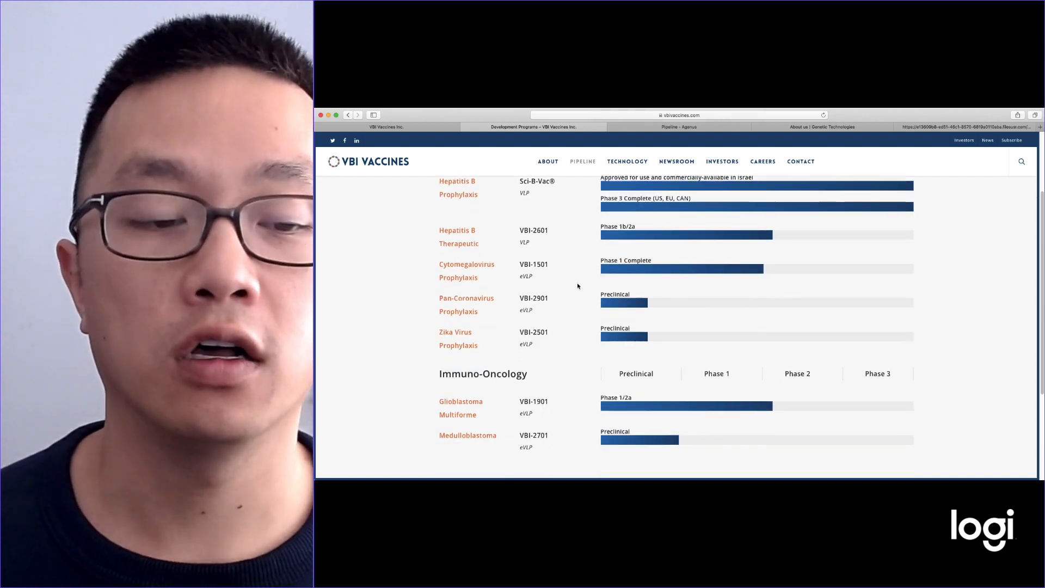
pyautogui.scroll(-3)
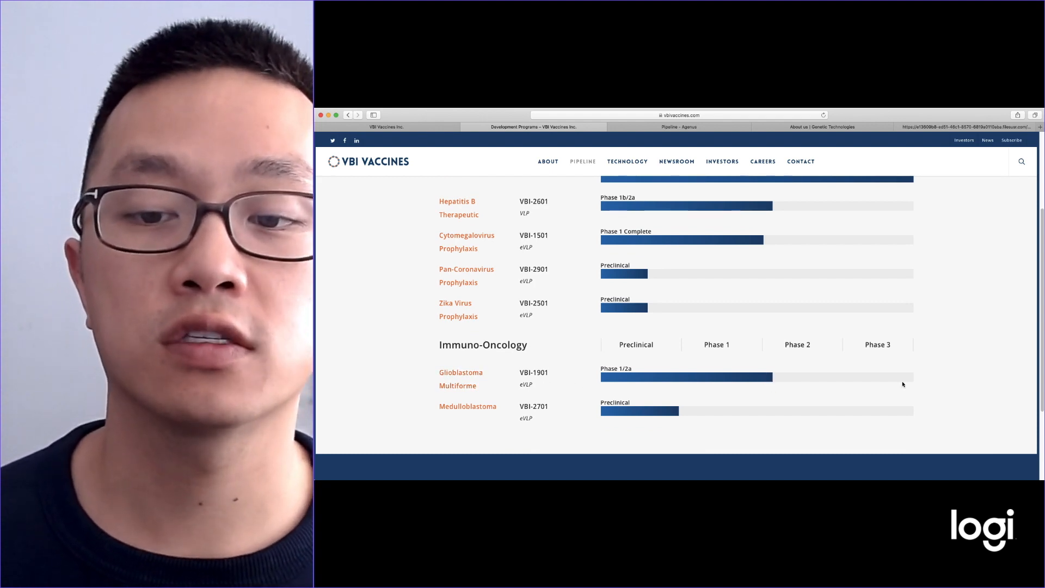
pyautogui.moveTo(846, 370)
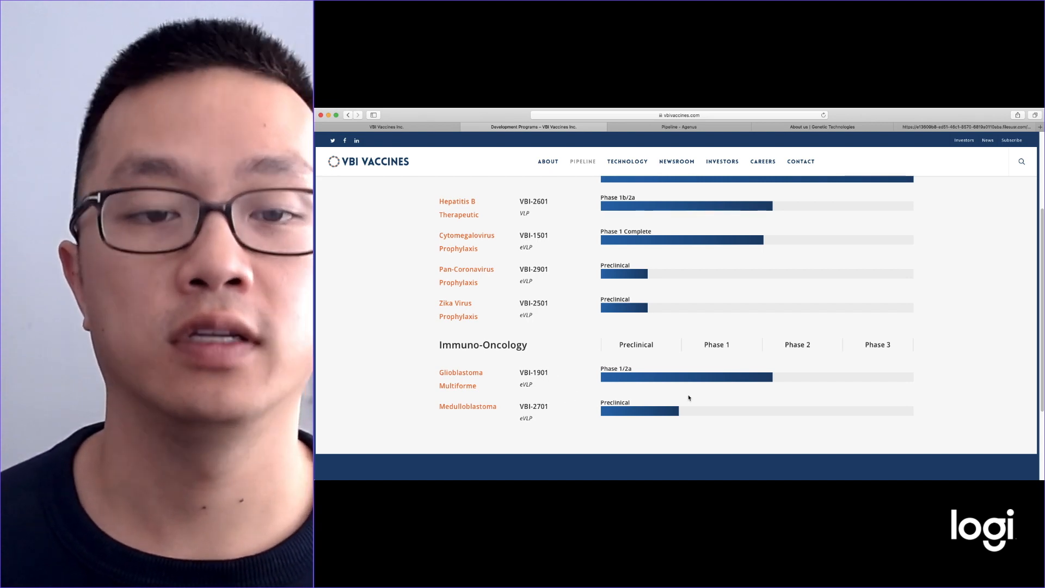
pyautogui.moveTo(701, 390)
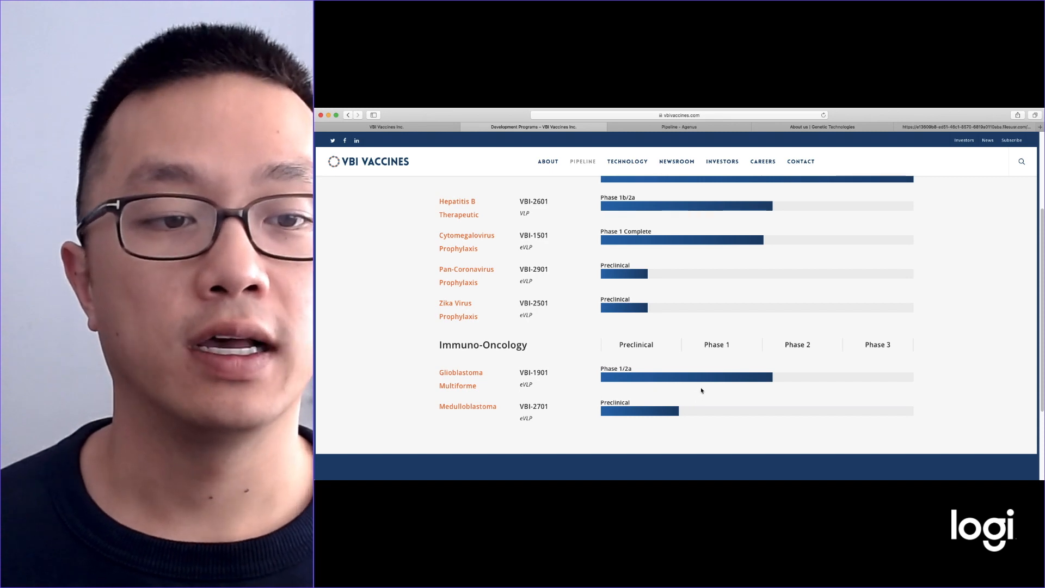
pyautogui.moveTo(948, 312)
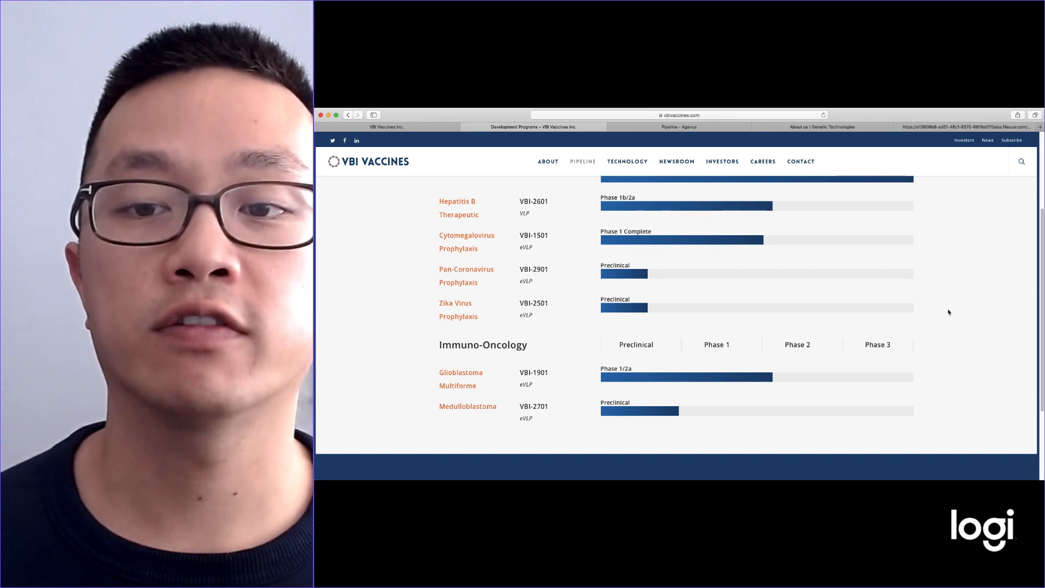
pyautogui.scroll(3)
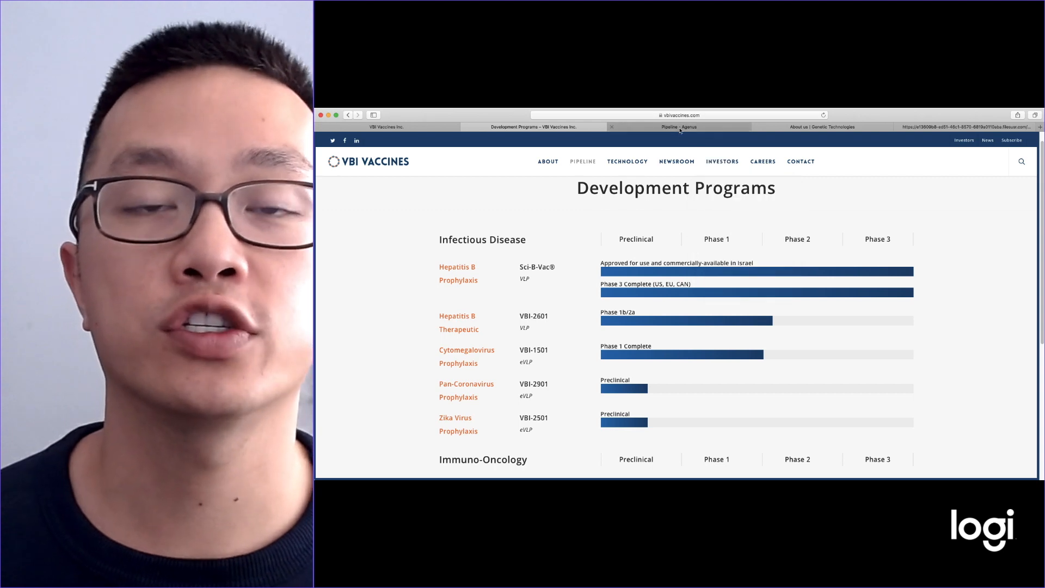
# - Go from the Agenus Pipeline tab to Agenus's About Us page
pyautogui.click(678, 127)
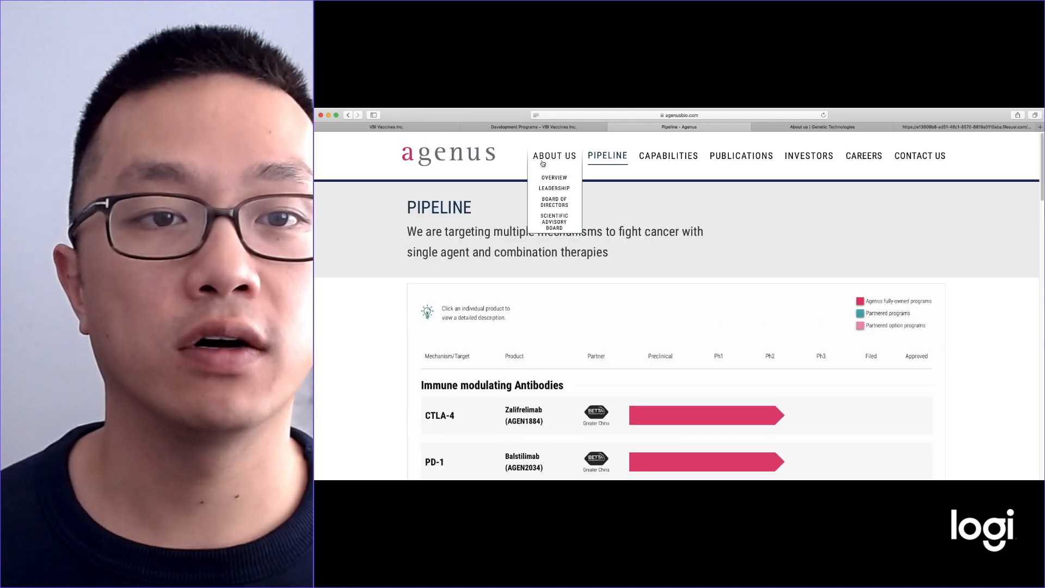
pyautogui.click(555, 177)
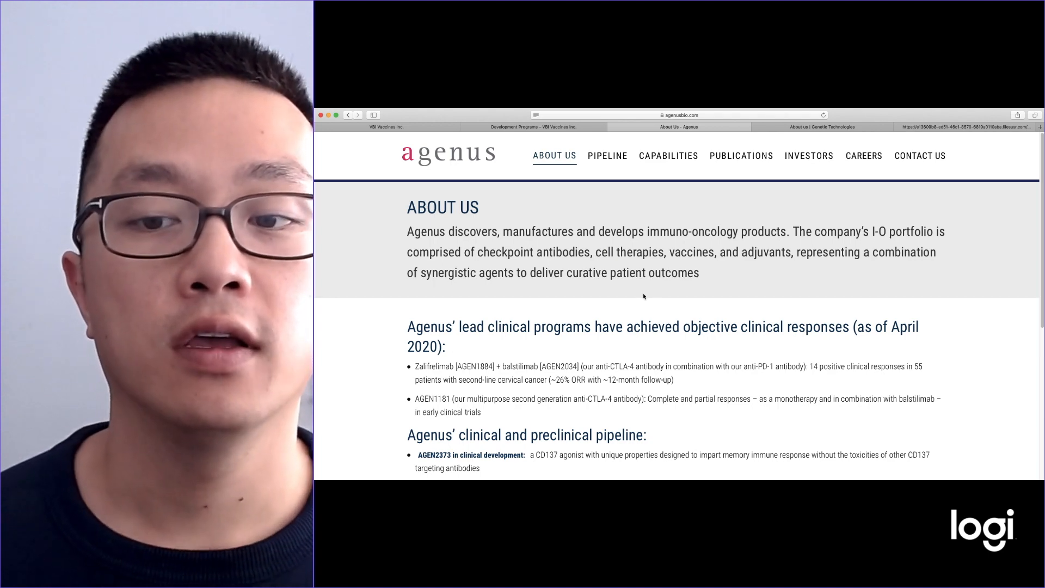
pyautogui.moveTo(608, 155)
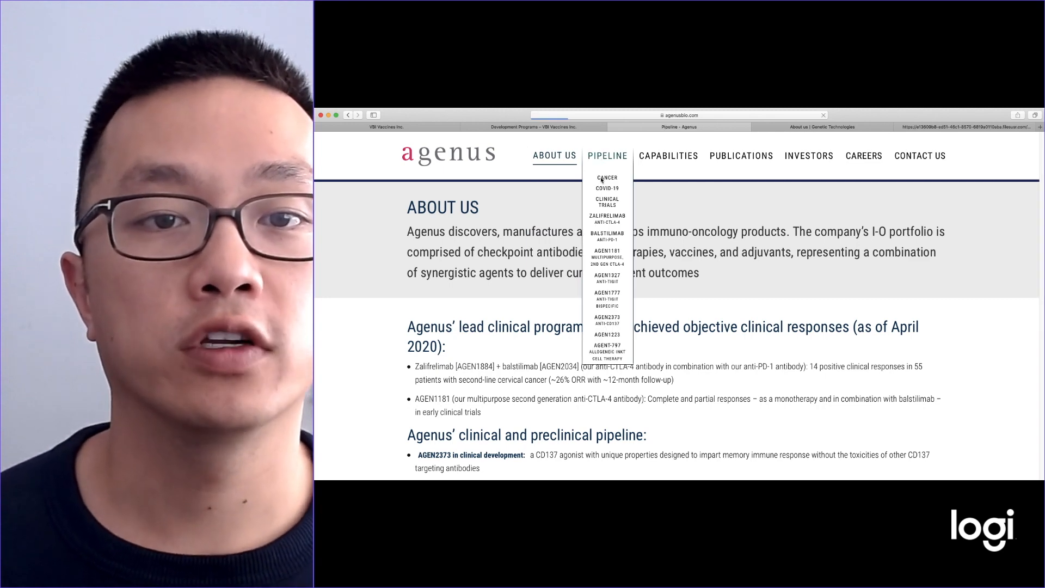
pyautogui.click(607, 155)
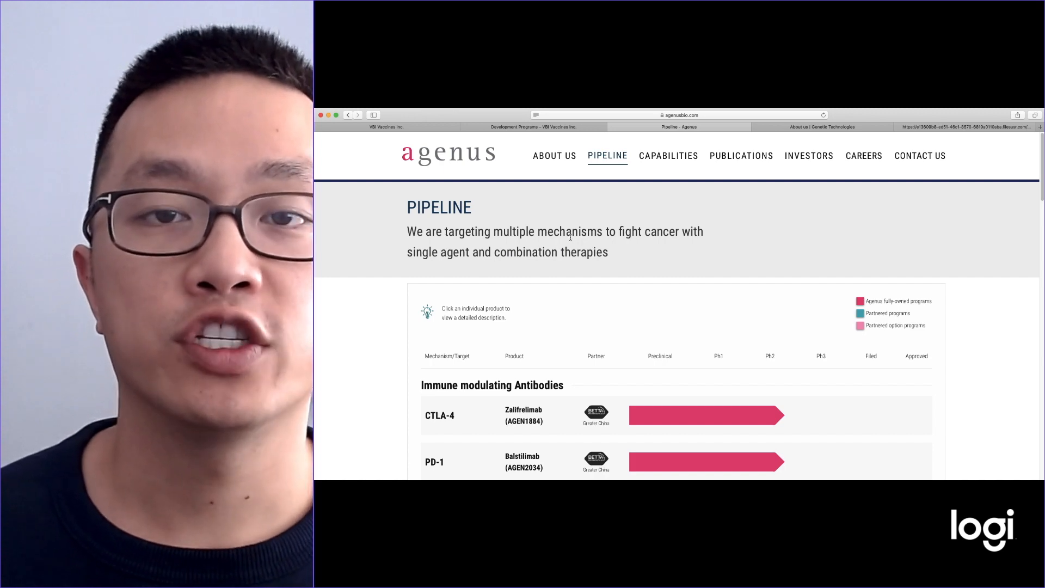
pyautogui.scroll(-3)
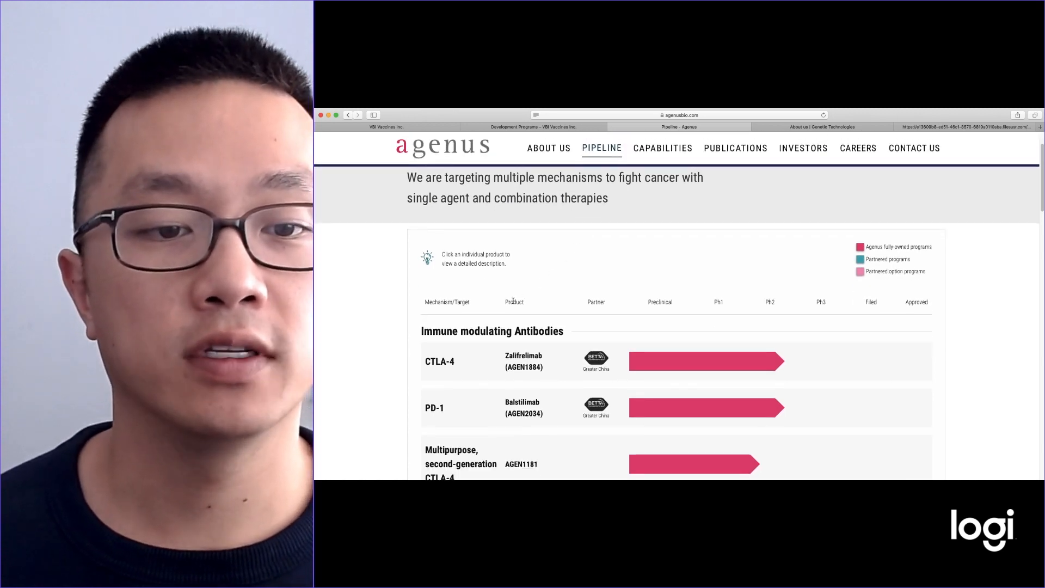
pyautogui.scroll(-3)
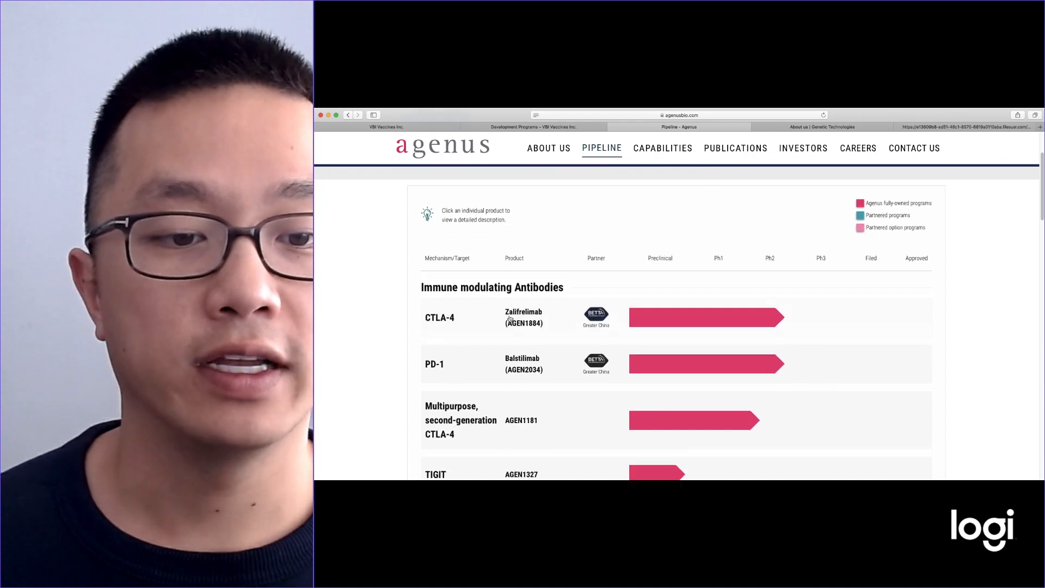
pyautogui.moveTo(520, 333)
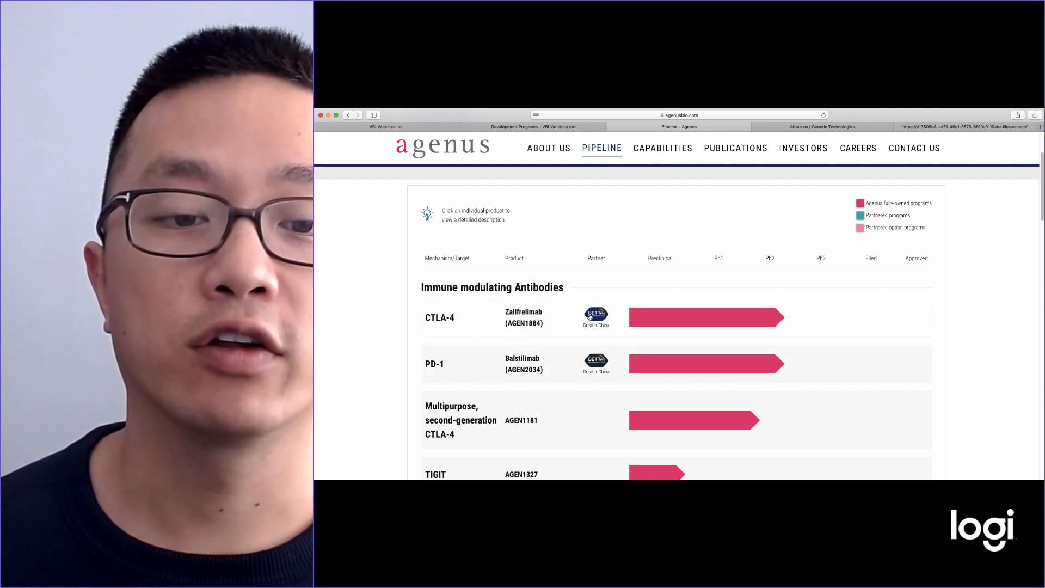
pyautogui.scroll(3)
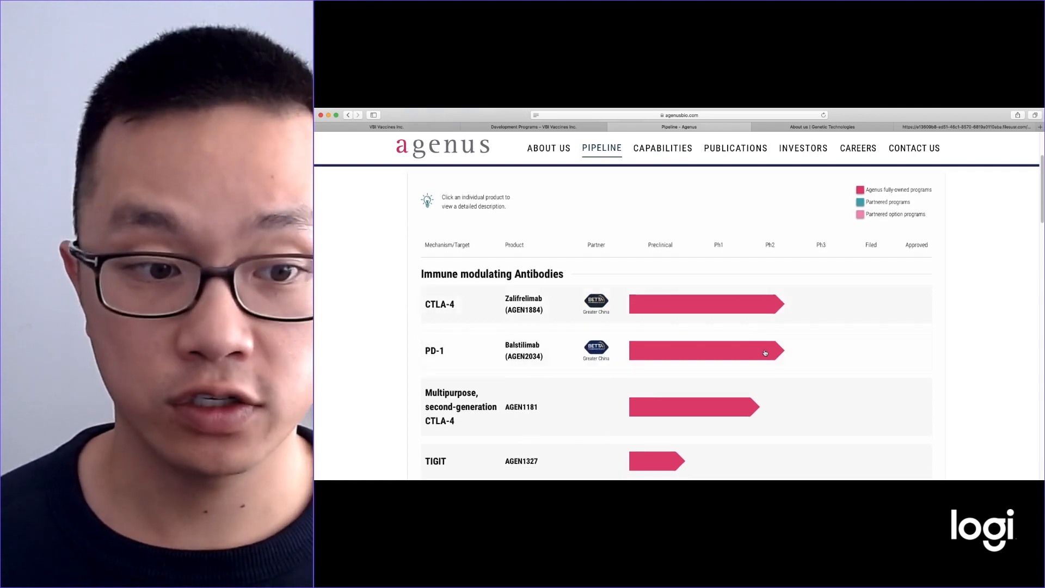
pyautogui.scroll(-3)
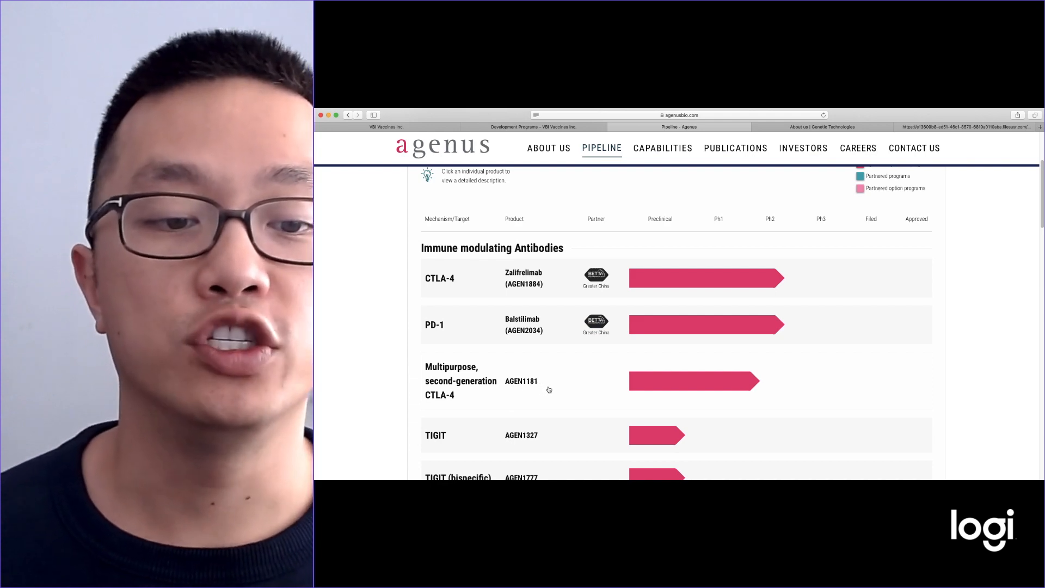
pyautogui.moveTo(691, 389)
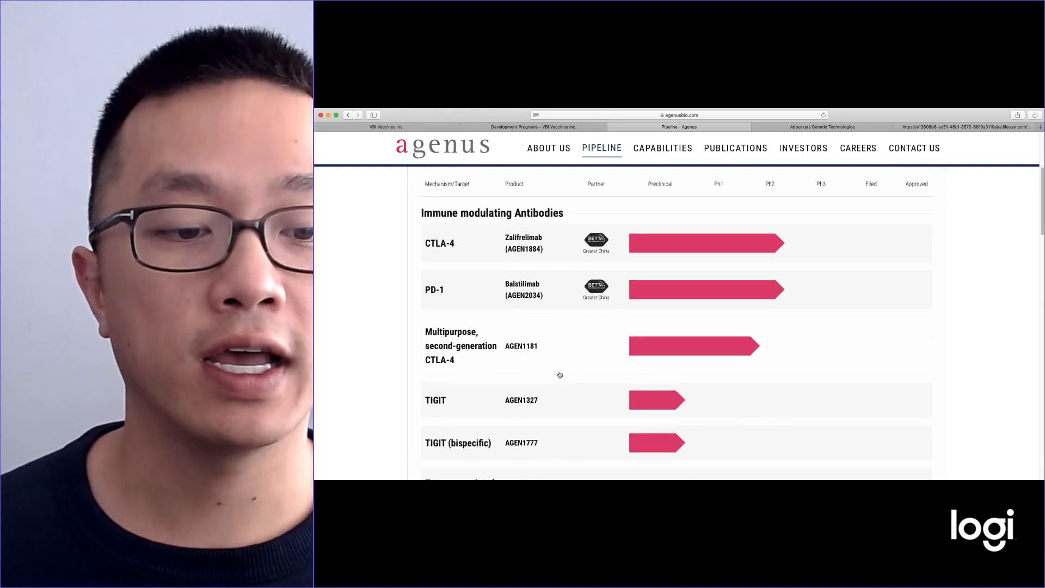
pyautogui.scroll(-3)
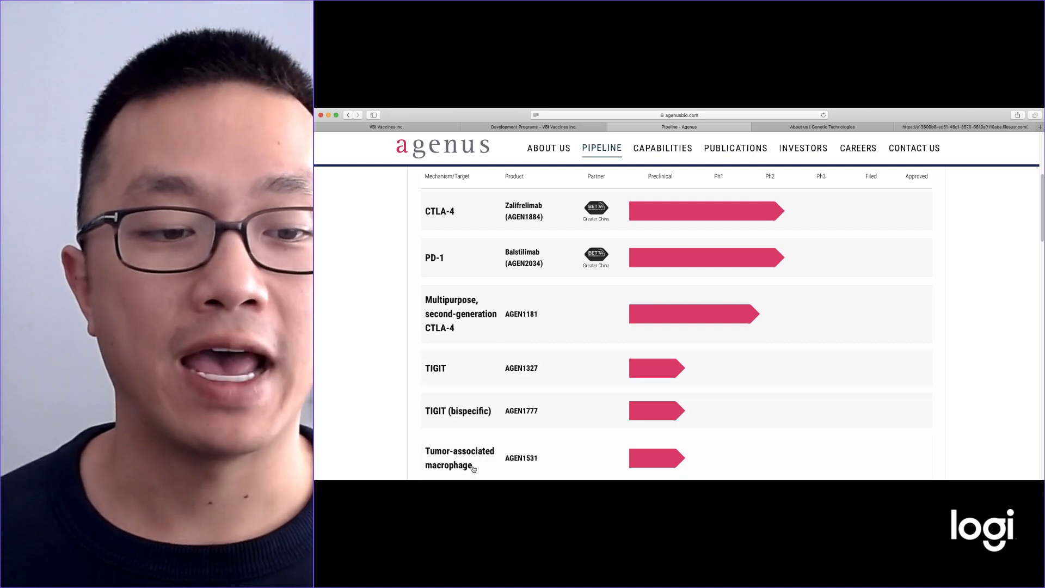
pyautogui.scroll(-3)
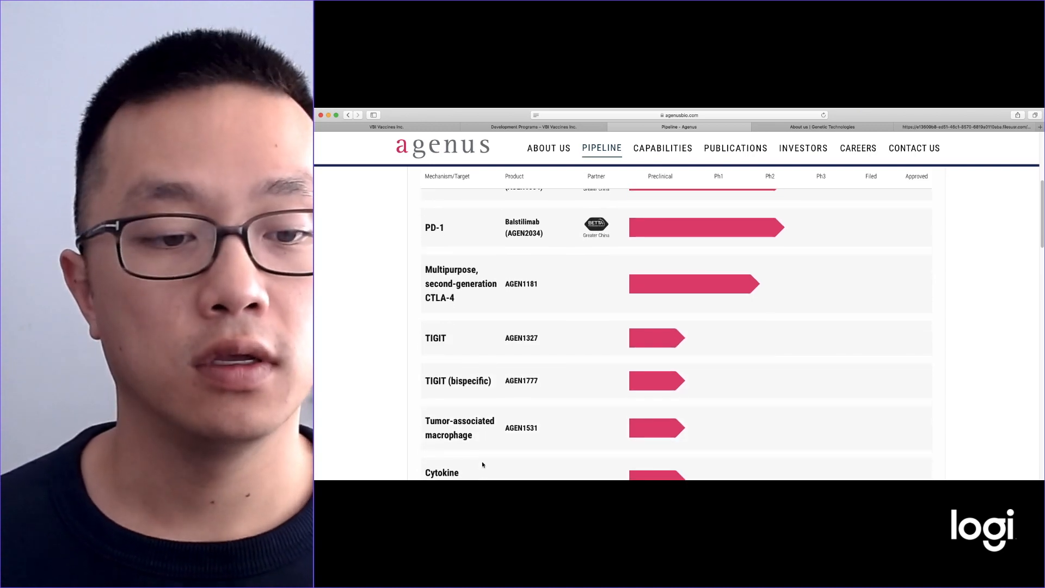
pyautogui.moveTo(519, 448)
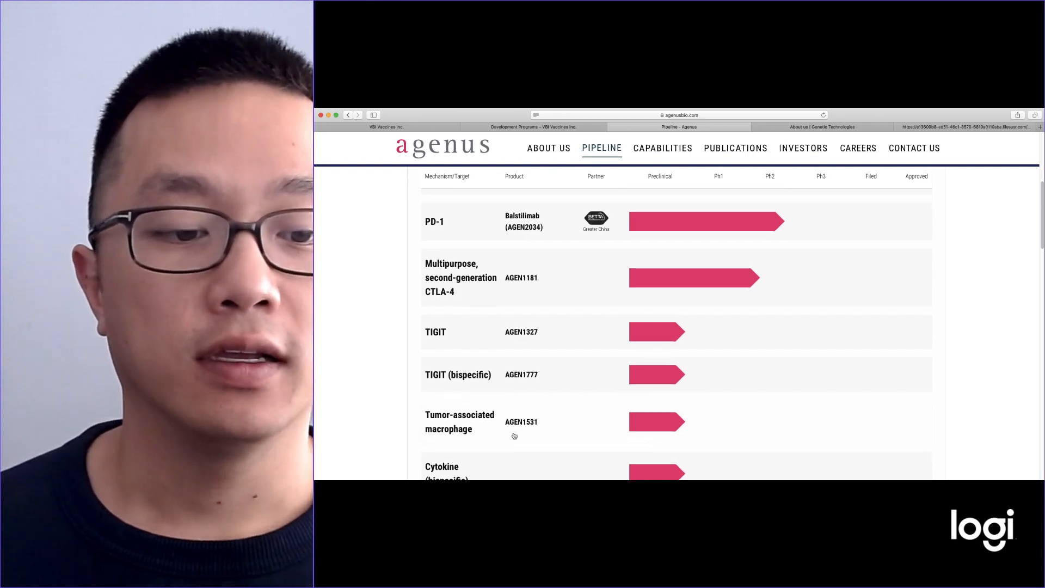
pyautogui.scroll(-3)
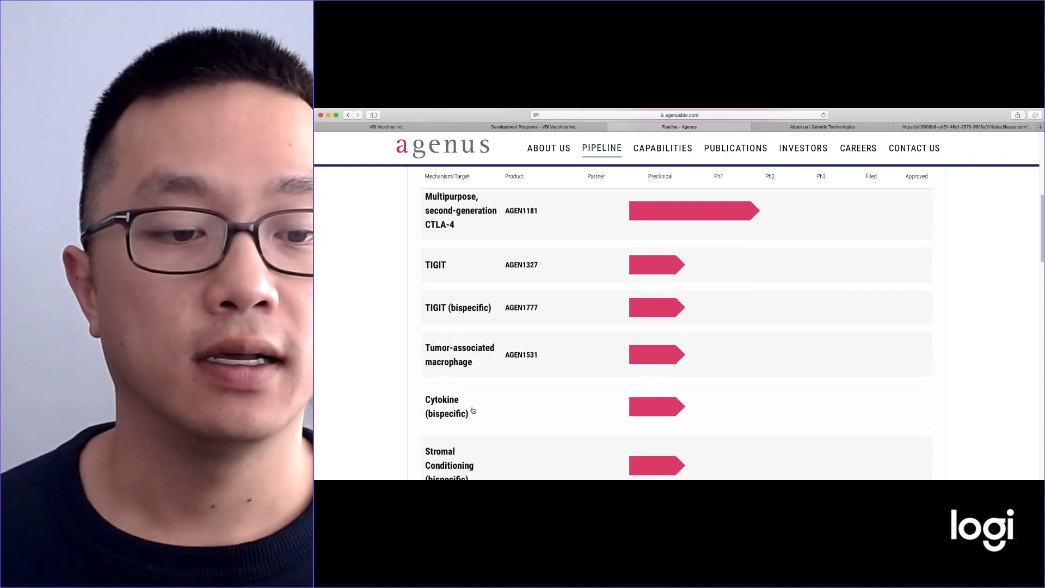
pyautogui.scroll(-3)
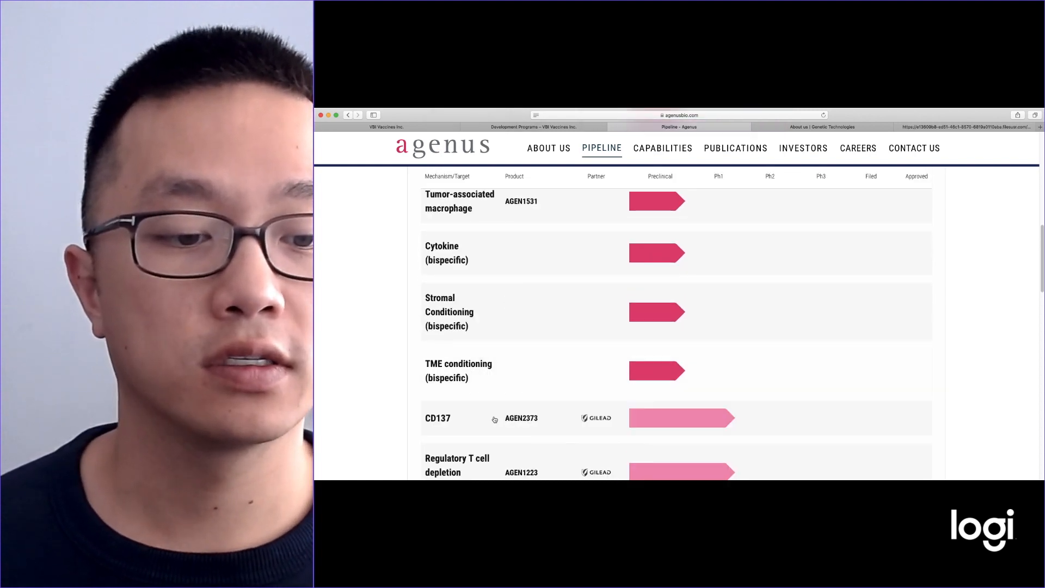
pyautogui.scroll(-3)
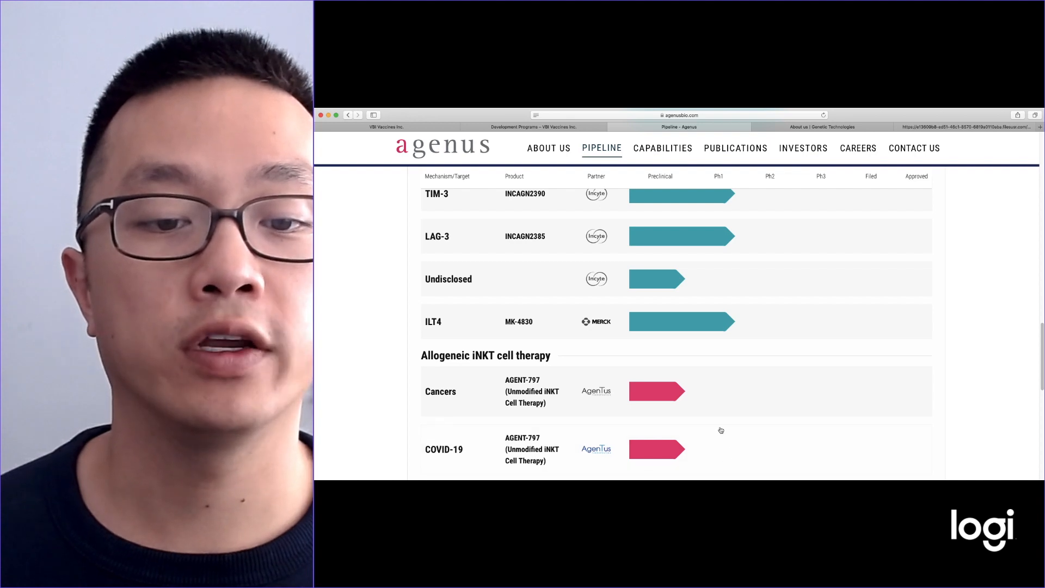
pyautogui.moveTo(667, 435)
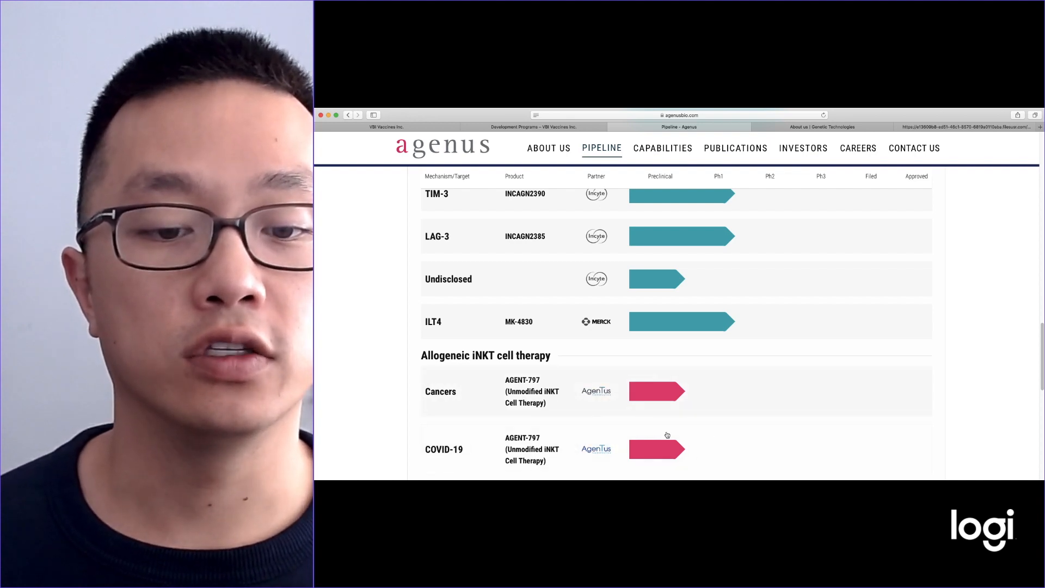
pyautogui.moveTo(513, 439)
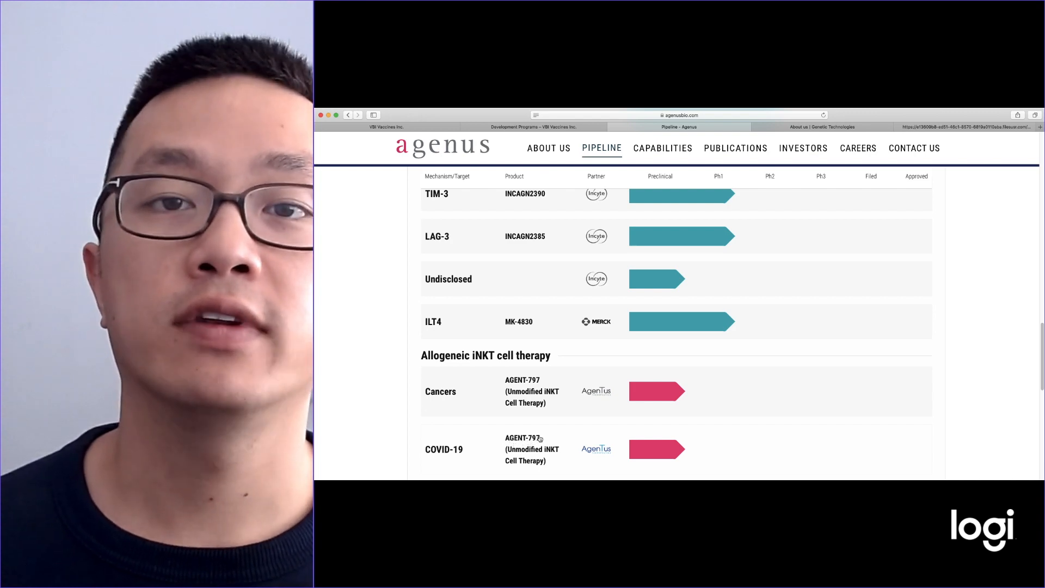
pyautogui.moveTo(773, 428)
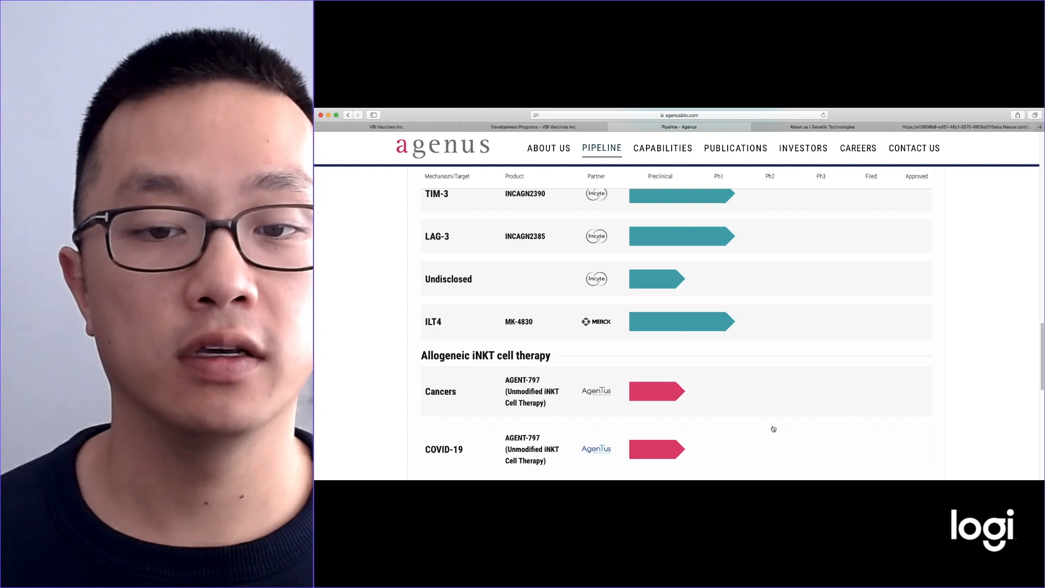
pyautogui.moveTo(440, 411)
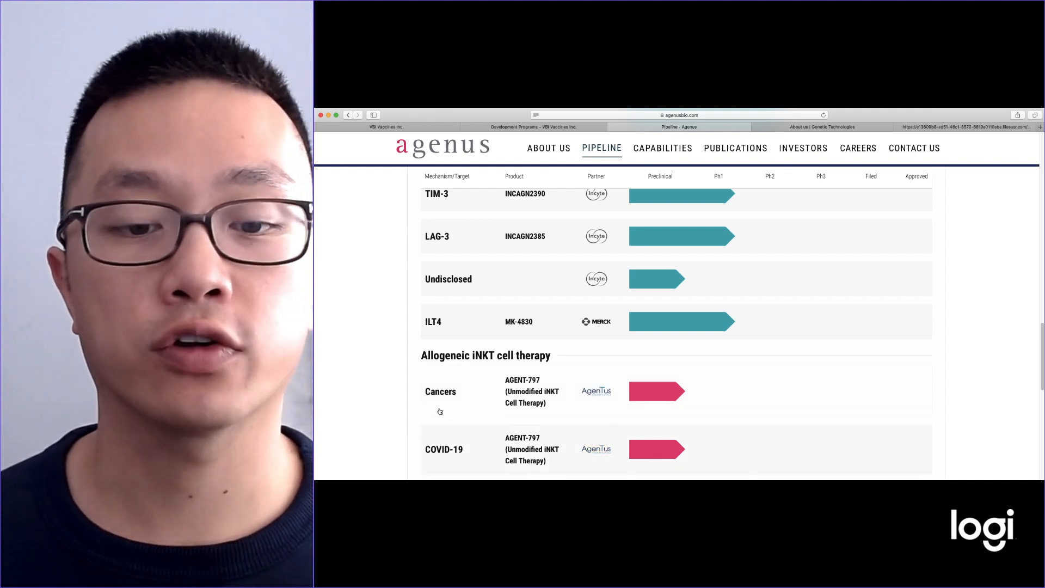
pyautogui.moveTo(704, 451)
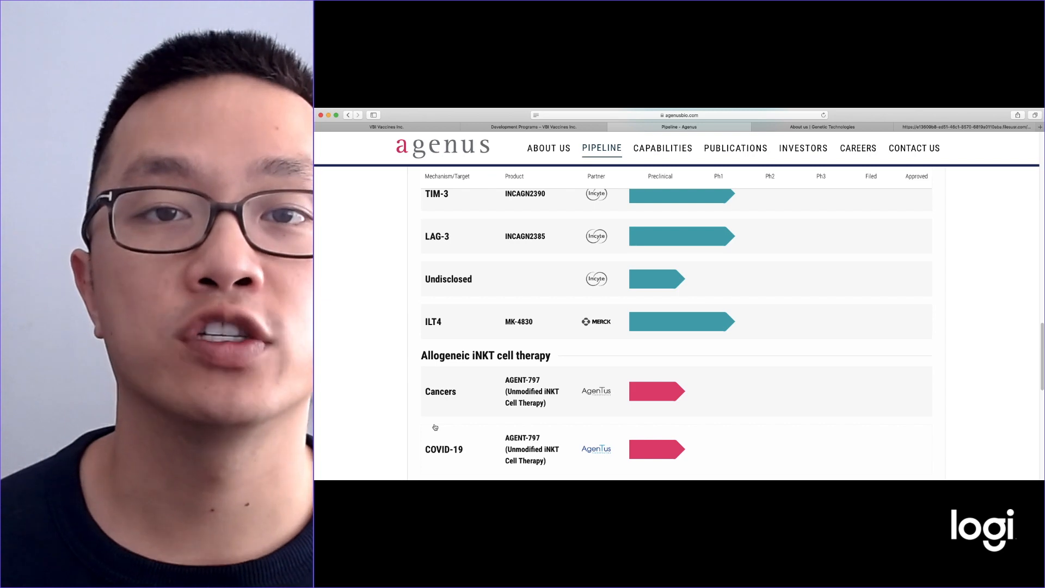
pyautogui.scroll(3)
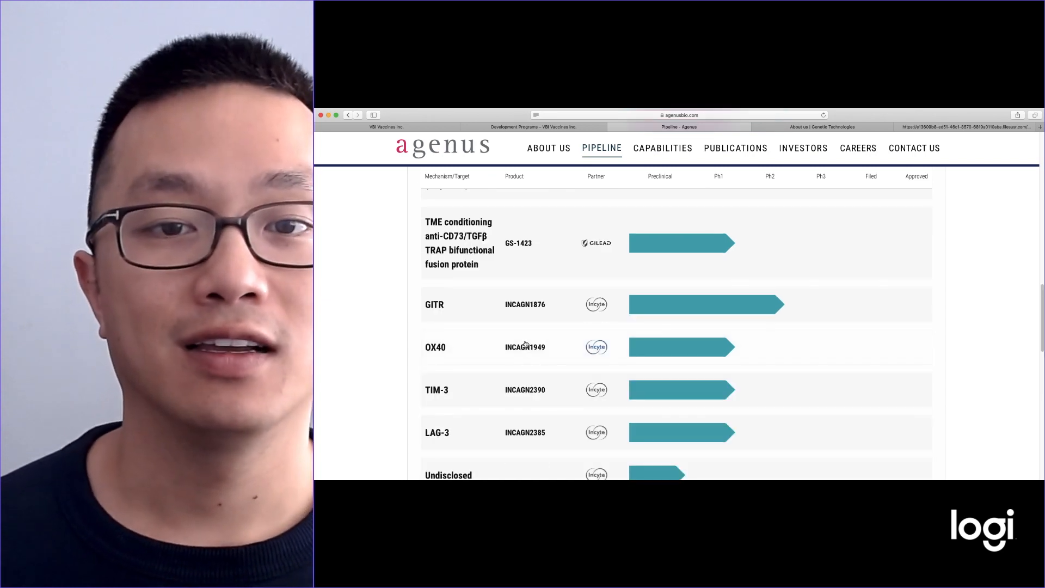
# - Switch to the 'About us | Genetic Technologies' tab
pyautogui.click(822, 127)
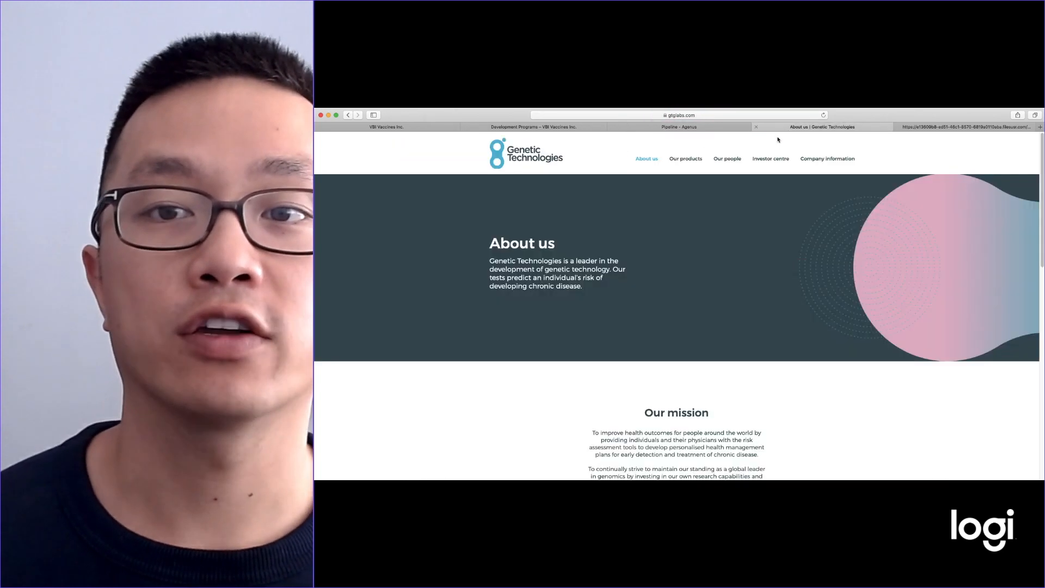
pyautogui.moveTo(563, 239)
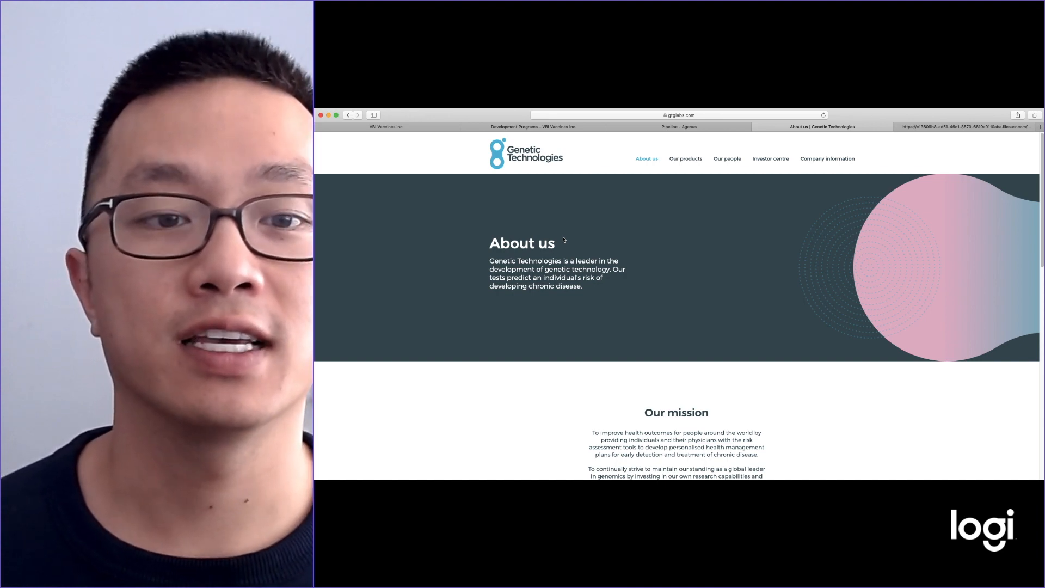
pyautogui.moveTo(575, 244)
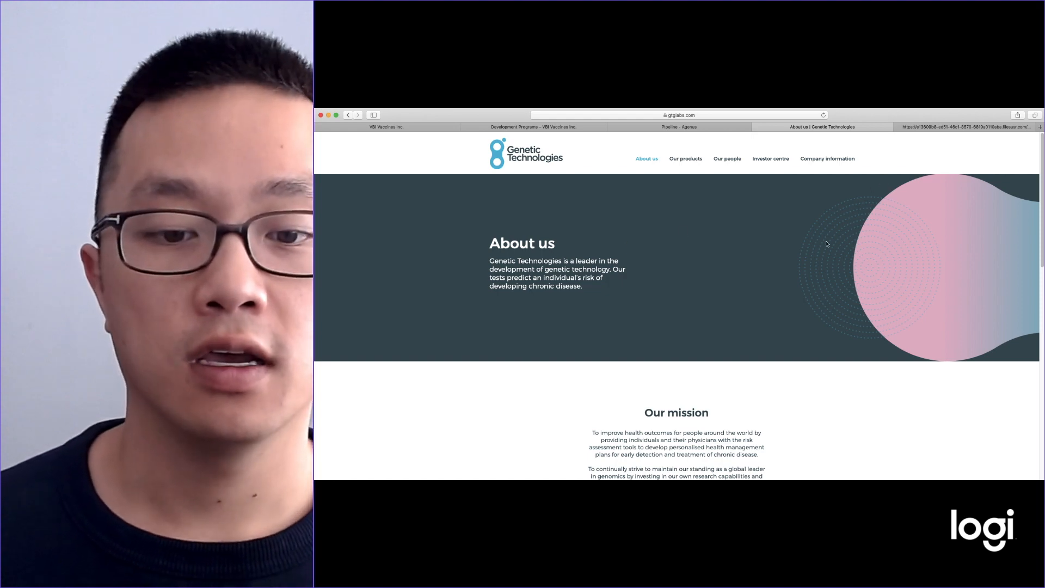
pyautogui.scroll(-3)
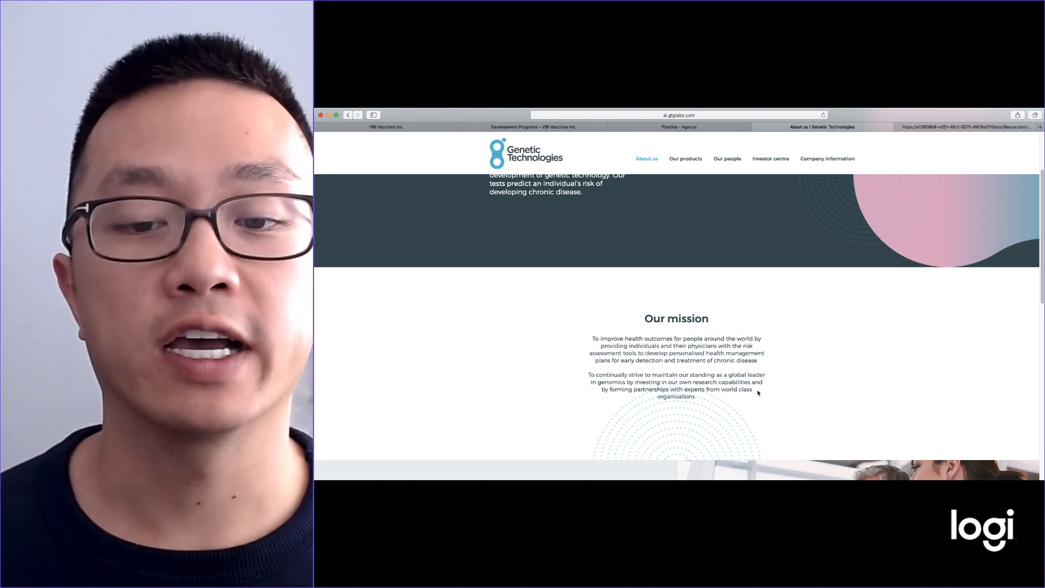
pyautogui.moveTo(797, 282)
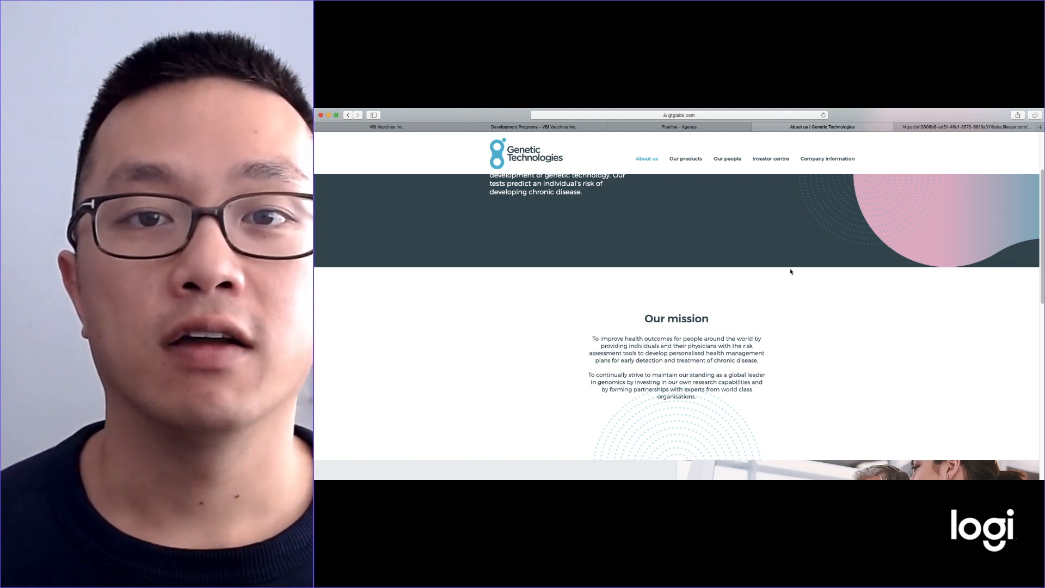
pyautogui.moveTo(811, 240)
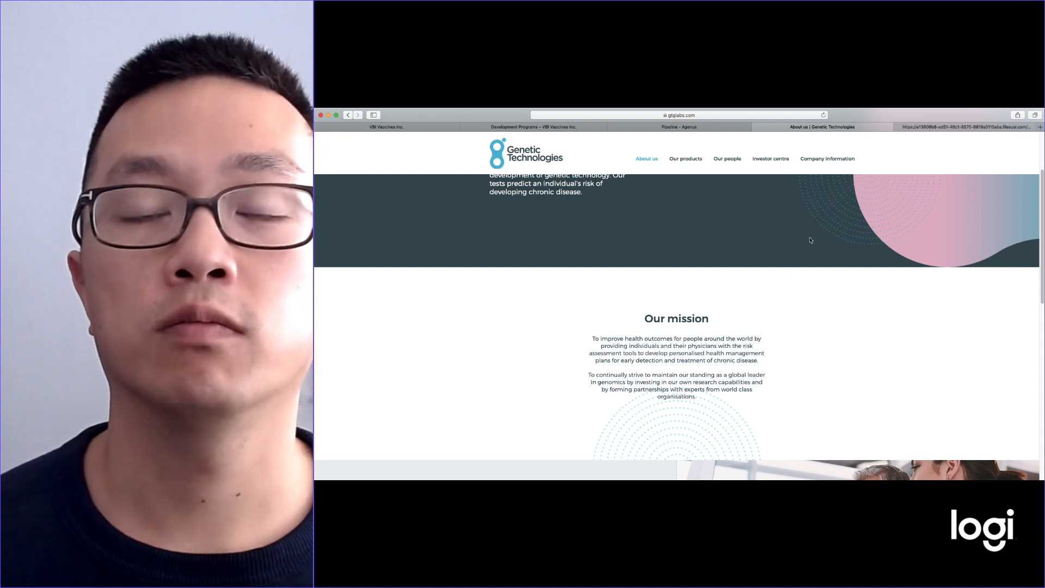